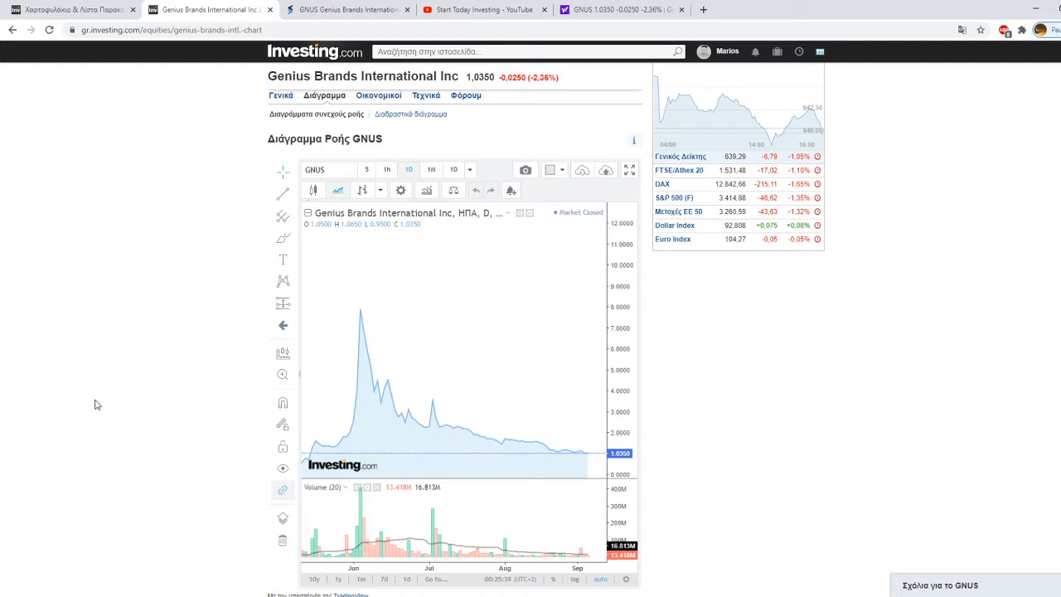
pyautogui.moveTo(150, 374)
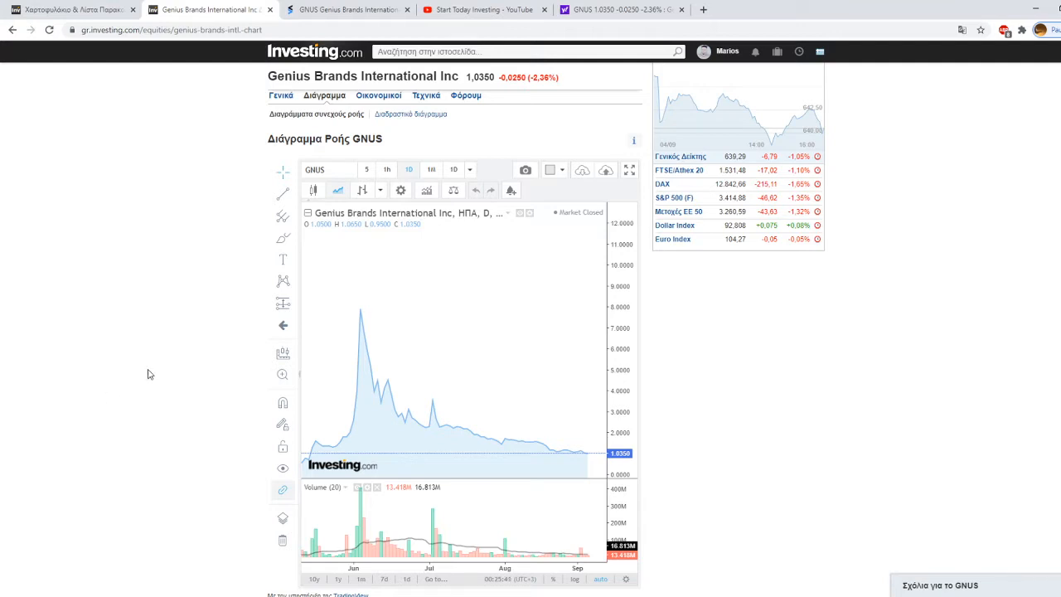
pyautogui.moveTo(221, 232)
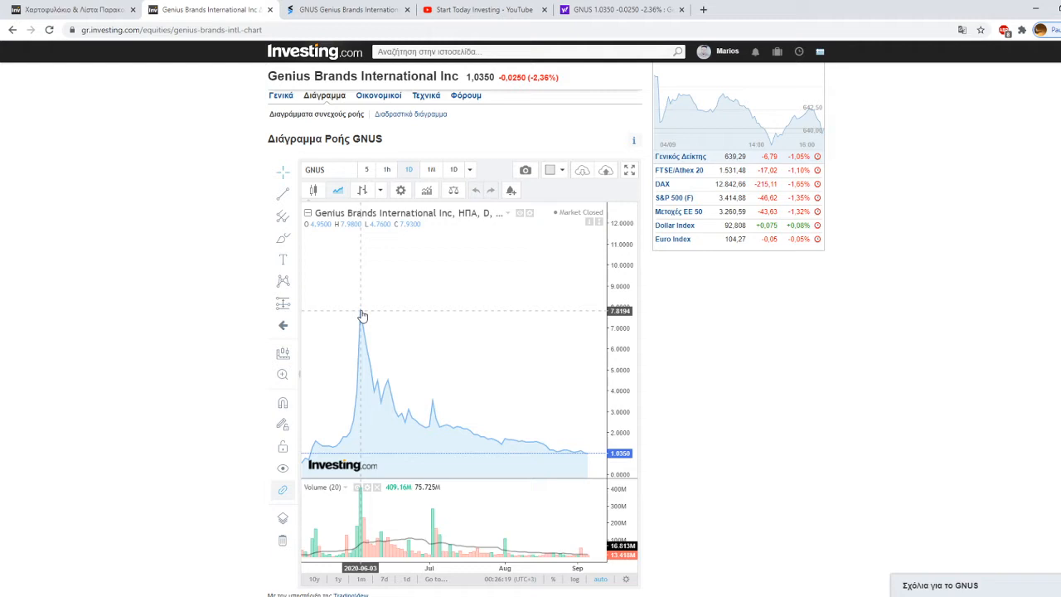
pyautogui.moveTo(421, 392)
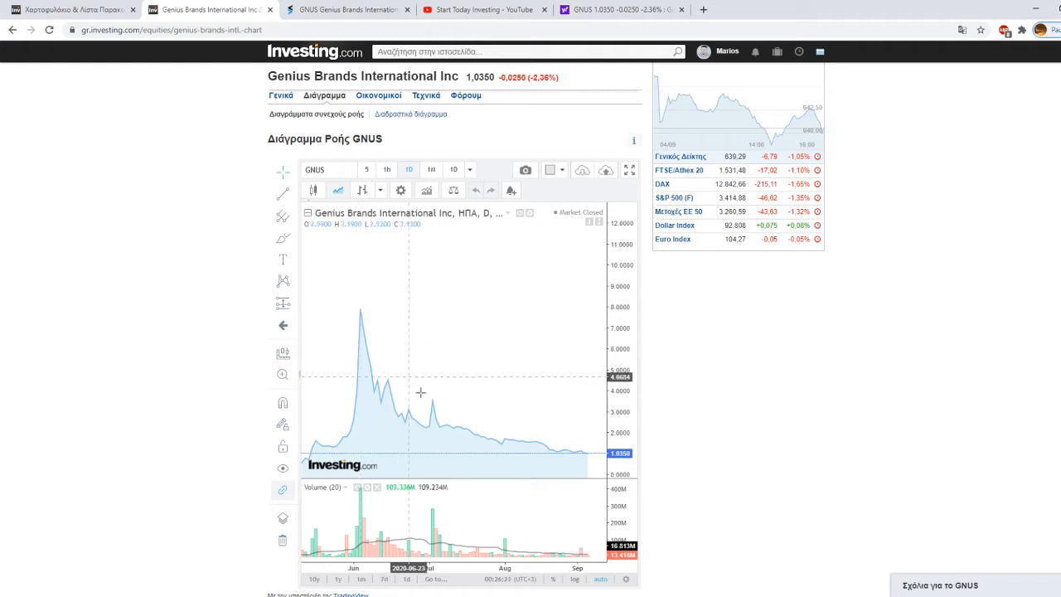
pyautogui.moveTo(571, 444)
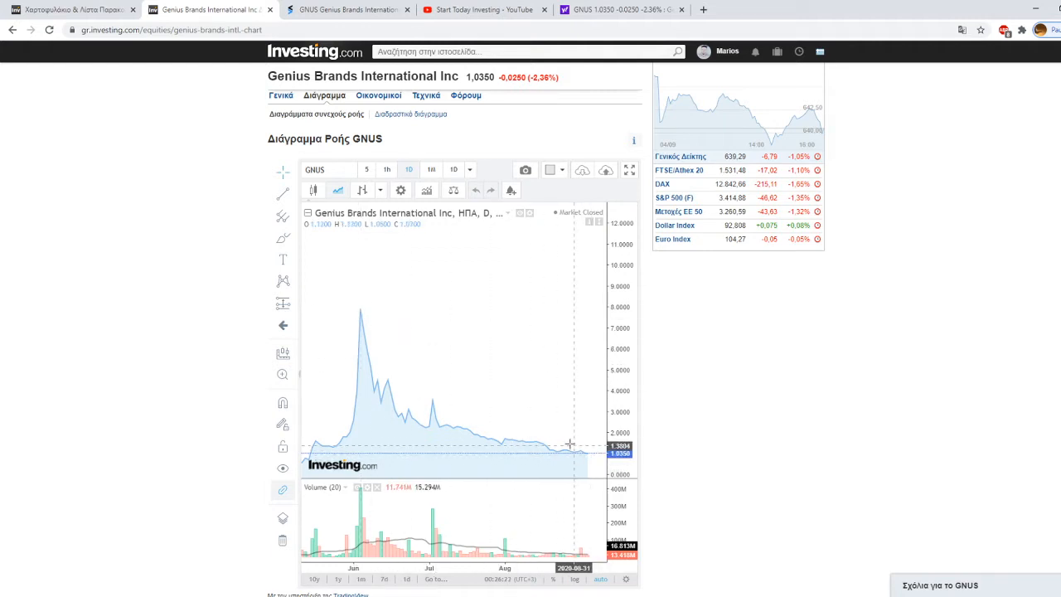
pyautogui.moveTo(518, 431)
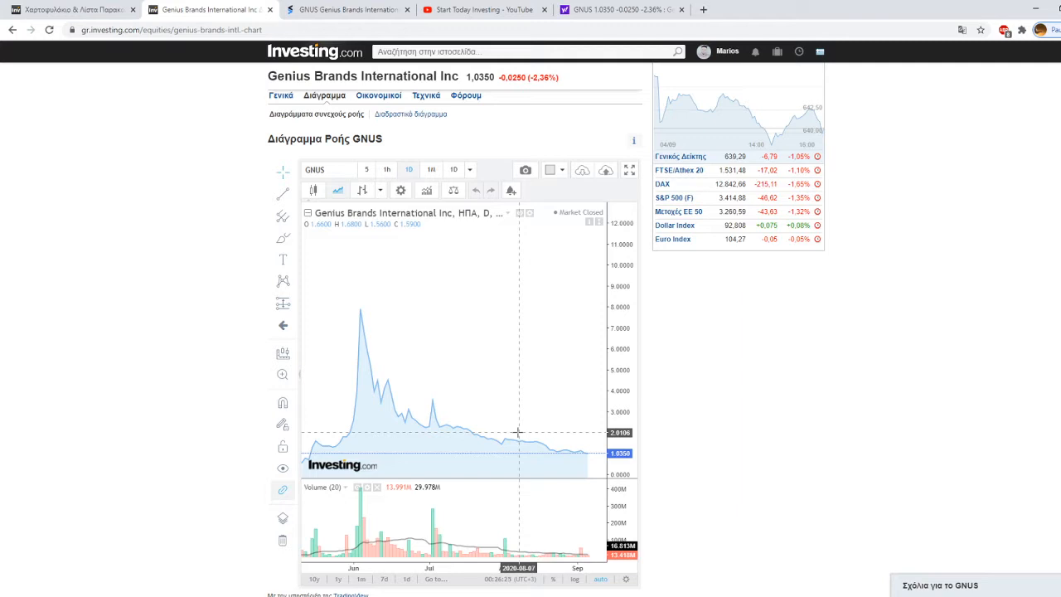
pyautogui.moveTo(121, 548)
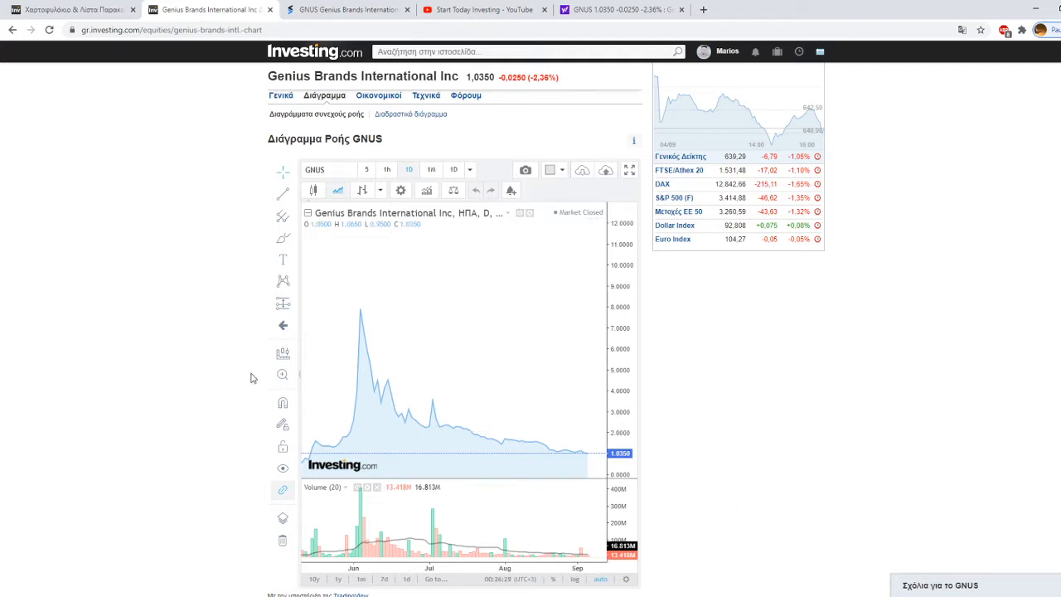
pyautogui.moveTo(231, 359)
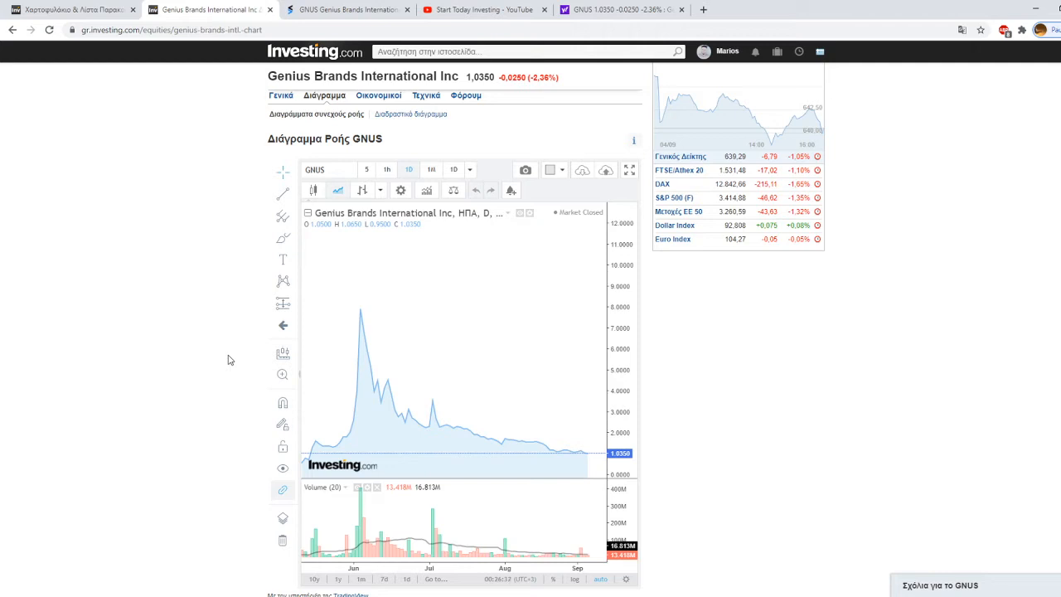
pyautogui.moveTo(325, 425)
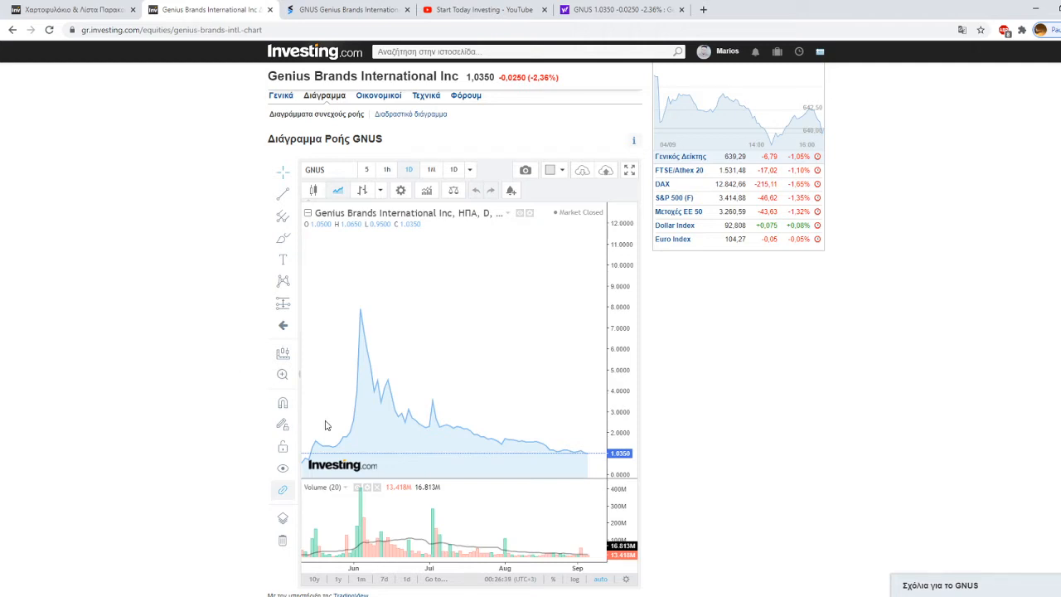
pyautogui.moveTo(592, 461)
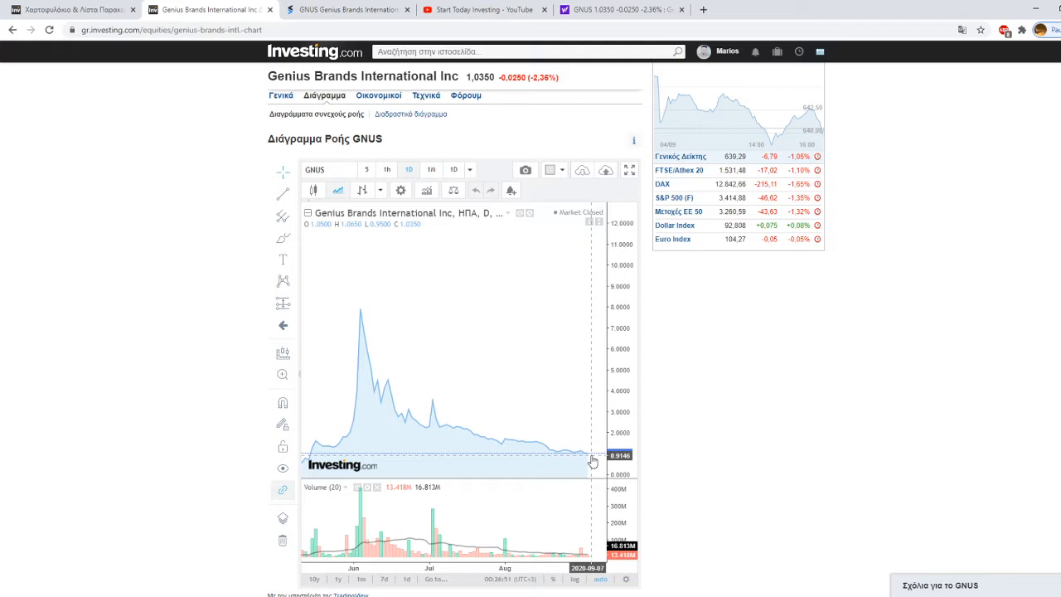
pyautogui.moveTo(575, 426)
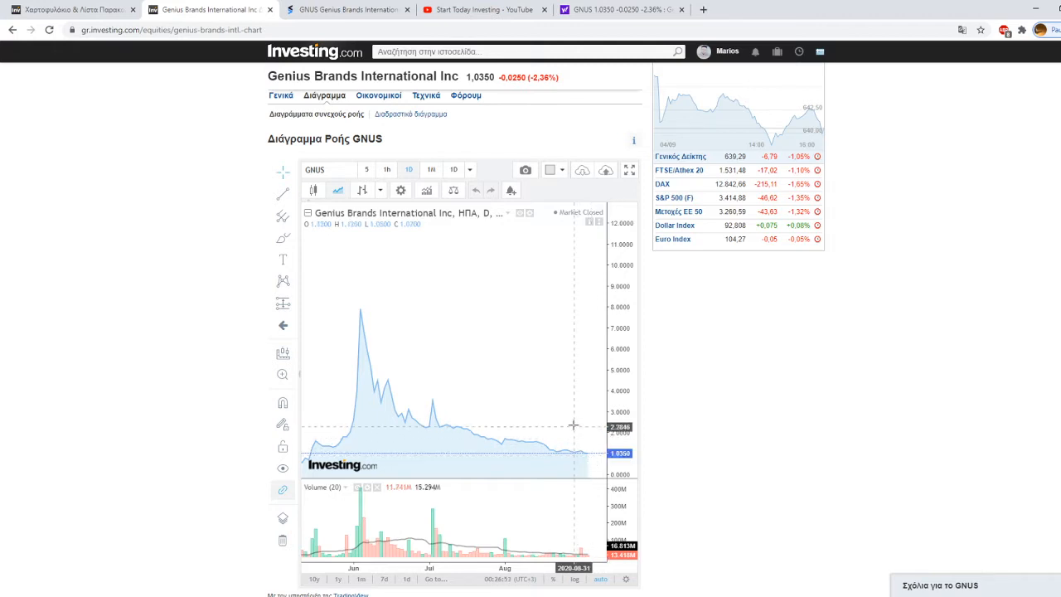
pyautogui.moveTo(597, 359)
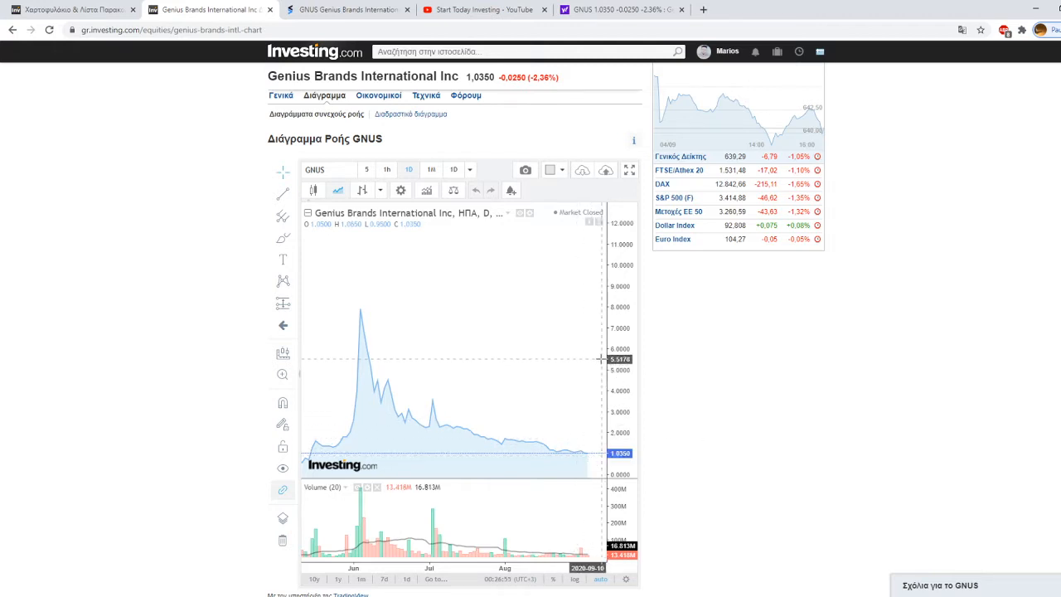
pyautogui.moveTo(692, 408)
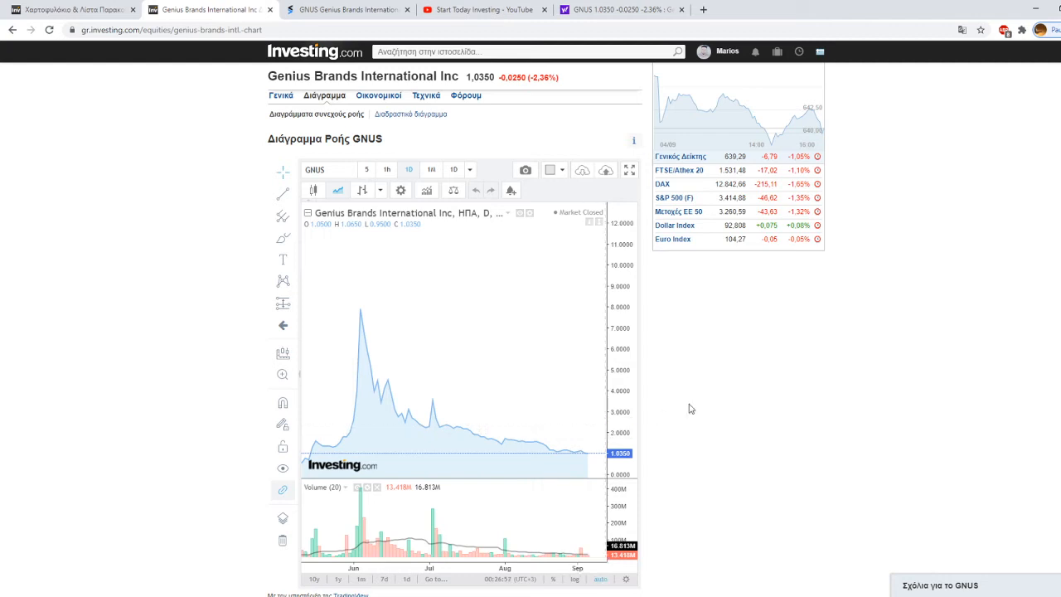
pyautogui.moveTo(750, 388)
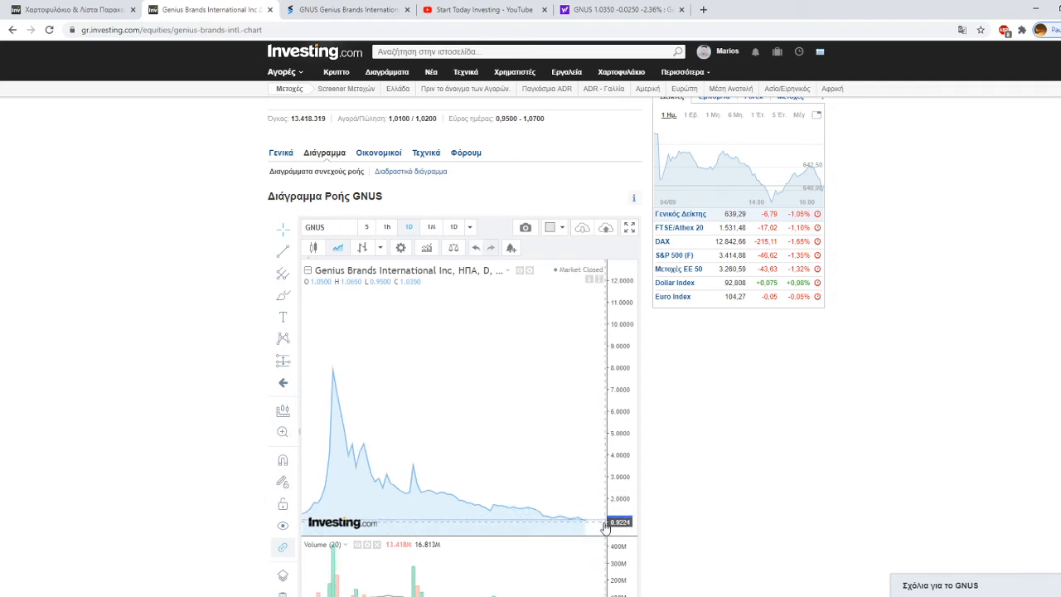
pyautogui.moveTo(603, 518)
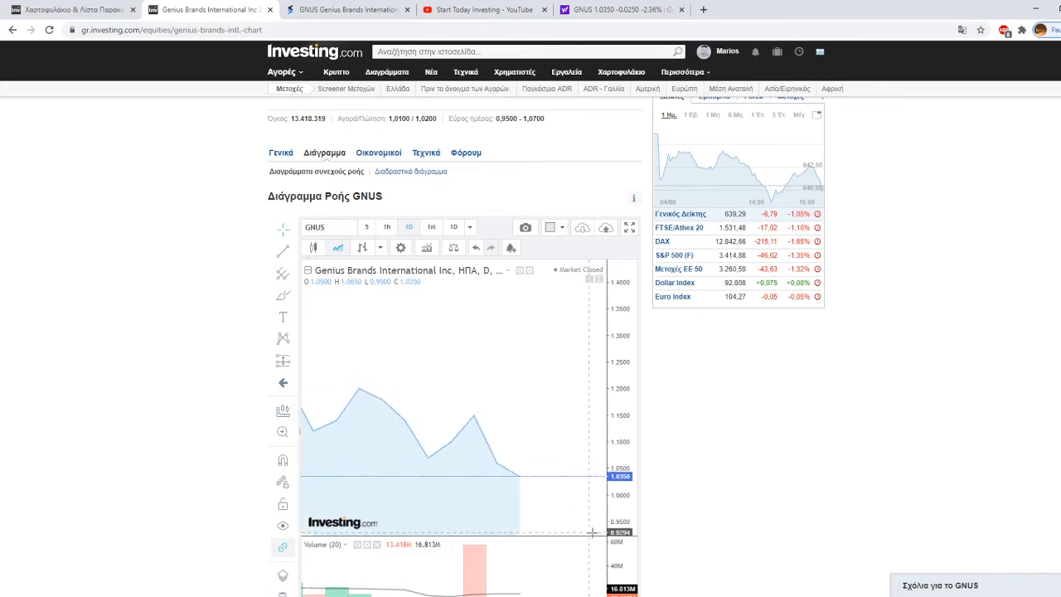
pyautogui.moveTo(591, 531)
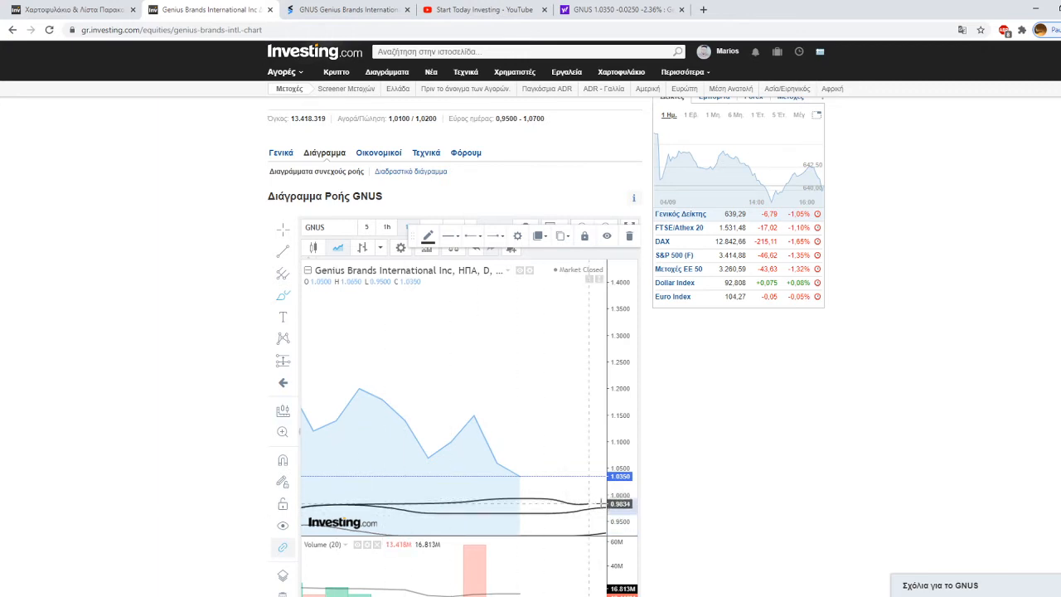
pyautogui.moveTo(385, 520)
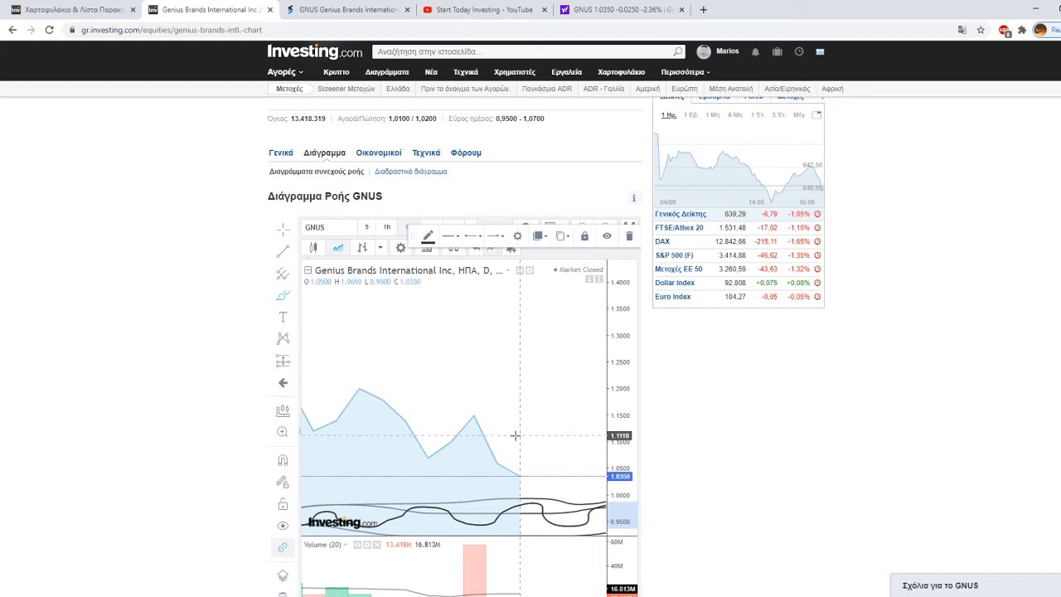
pyautogui.moveTo(488, 424)
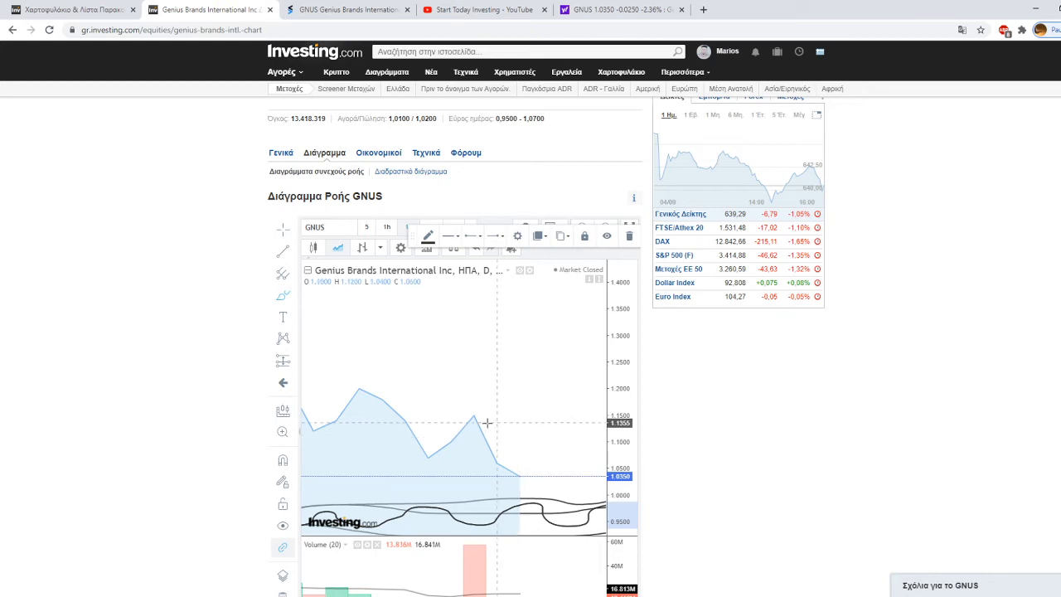
pyautogui.moveTo(487, 419)
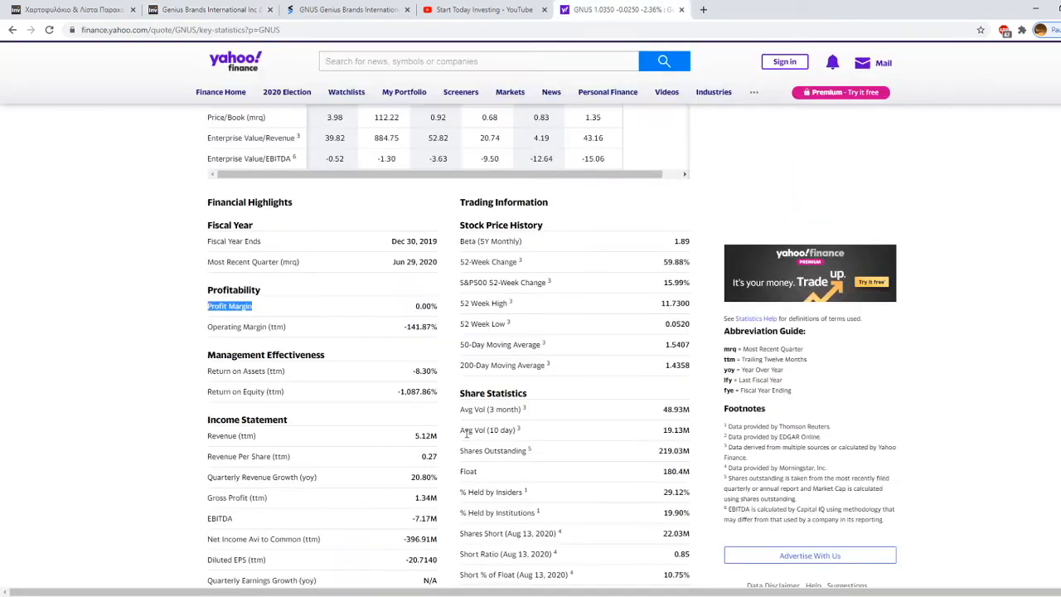
# Step: Scroll through the GNUS valuation measures, financial highlights and trading information on Yahoo Finance
pyautogui.scroll(-3)
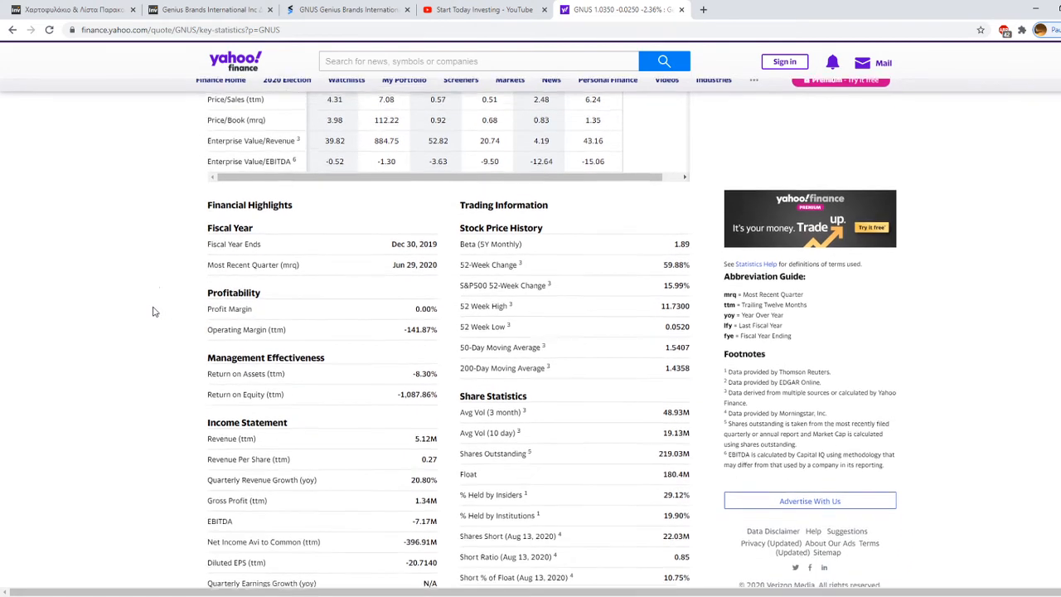
pyautogui.scroll(-3)
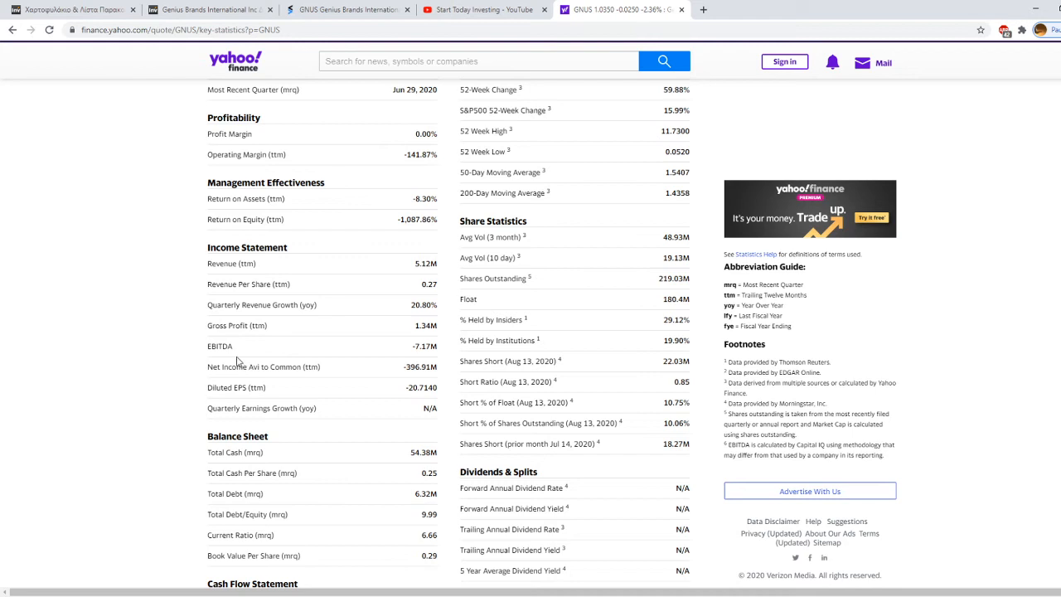
pyautogui.scroll(-3)
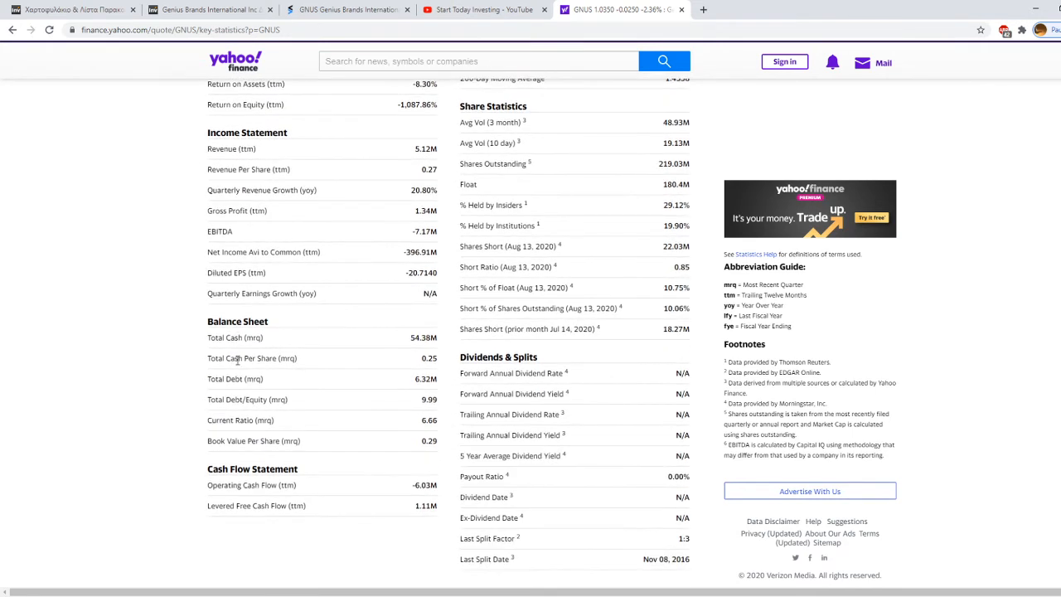
pyautogui.moveTo(182, 452)
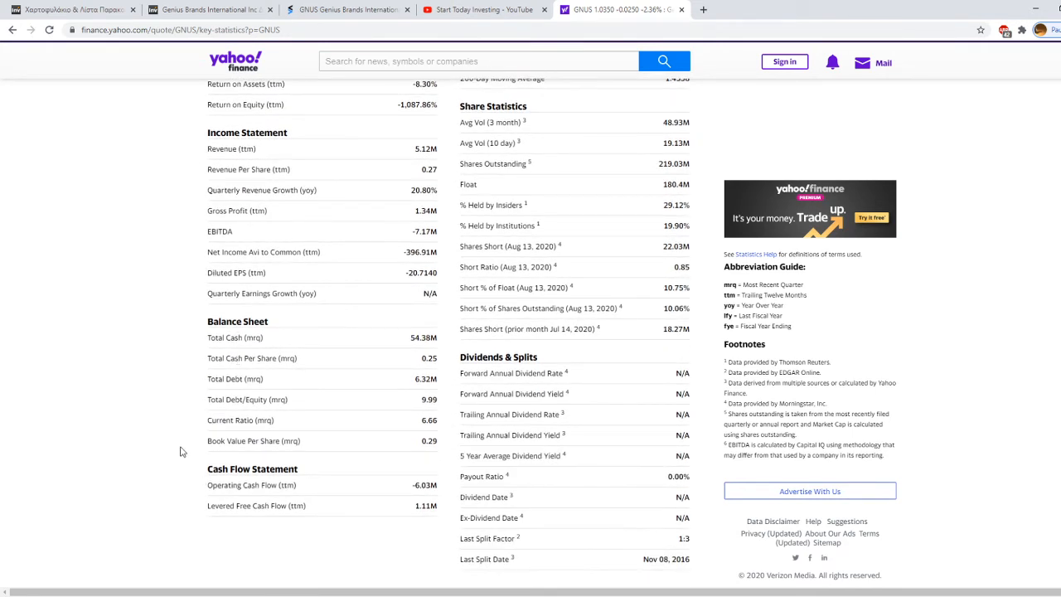
pyautogui.moveTo(305, 527)
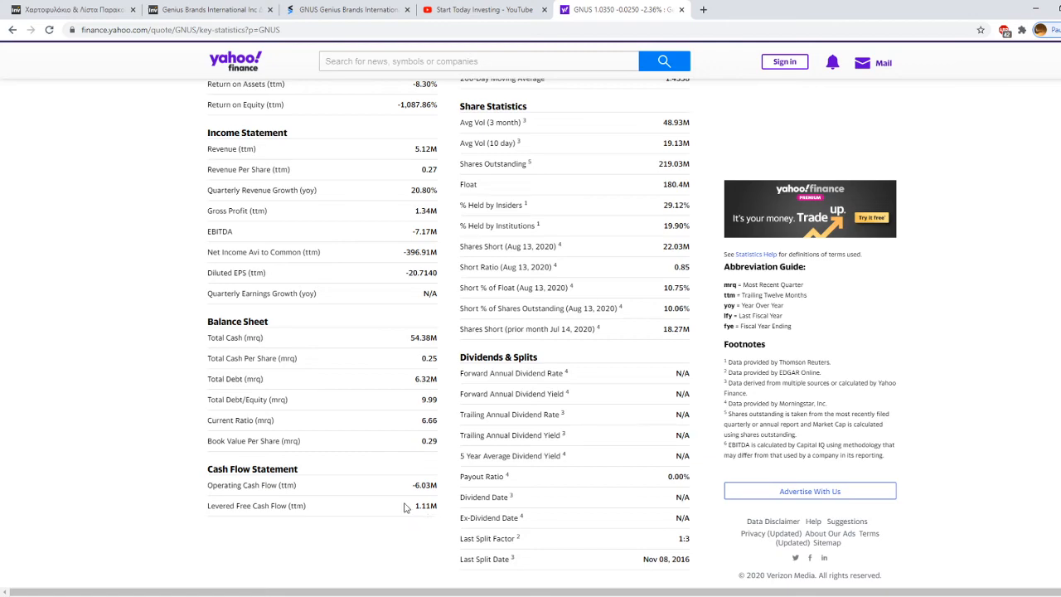
pyautogui.scroll(3)
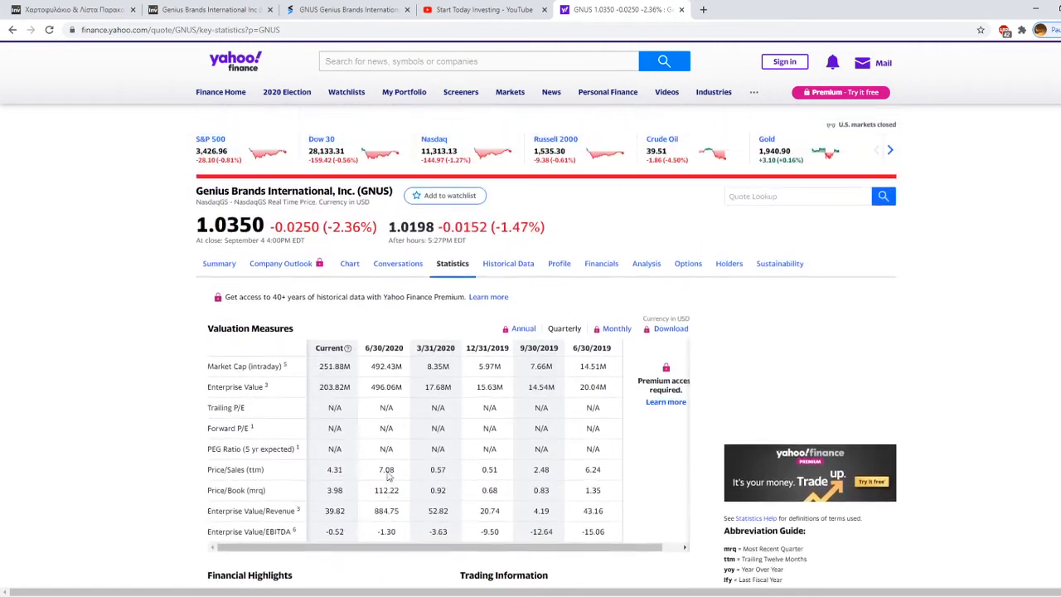
pyautogui.scroll(-3)
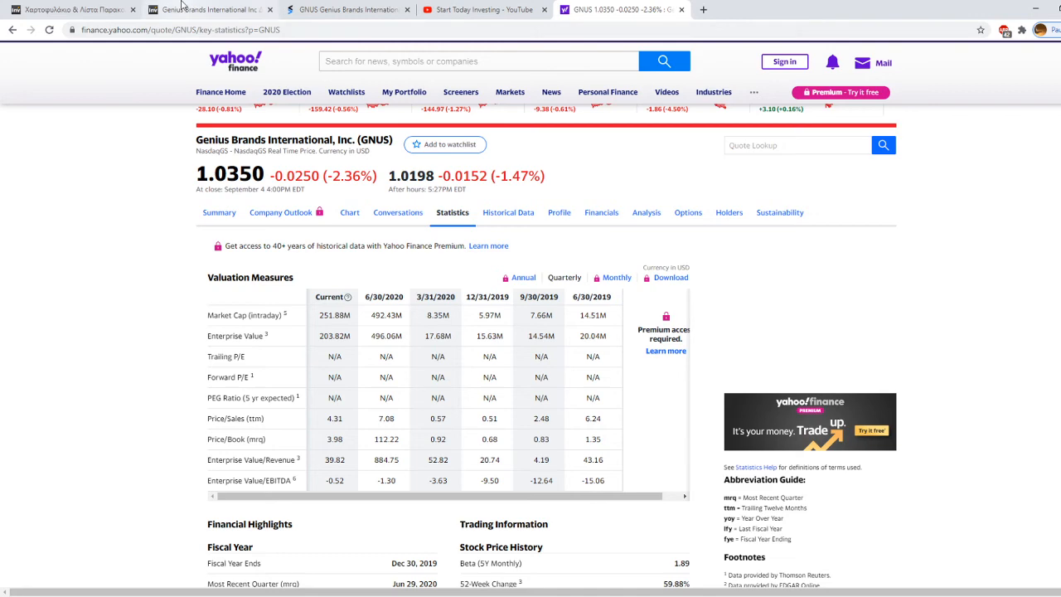
pyautogui.scroll(-3)
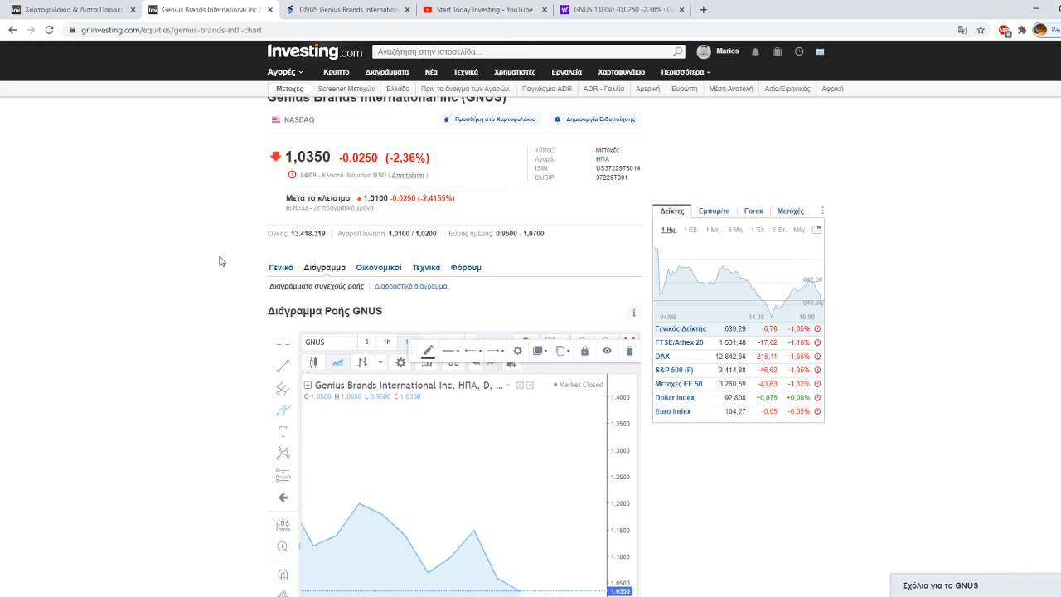
pyautogui.moveTo(267, 257)
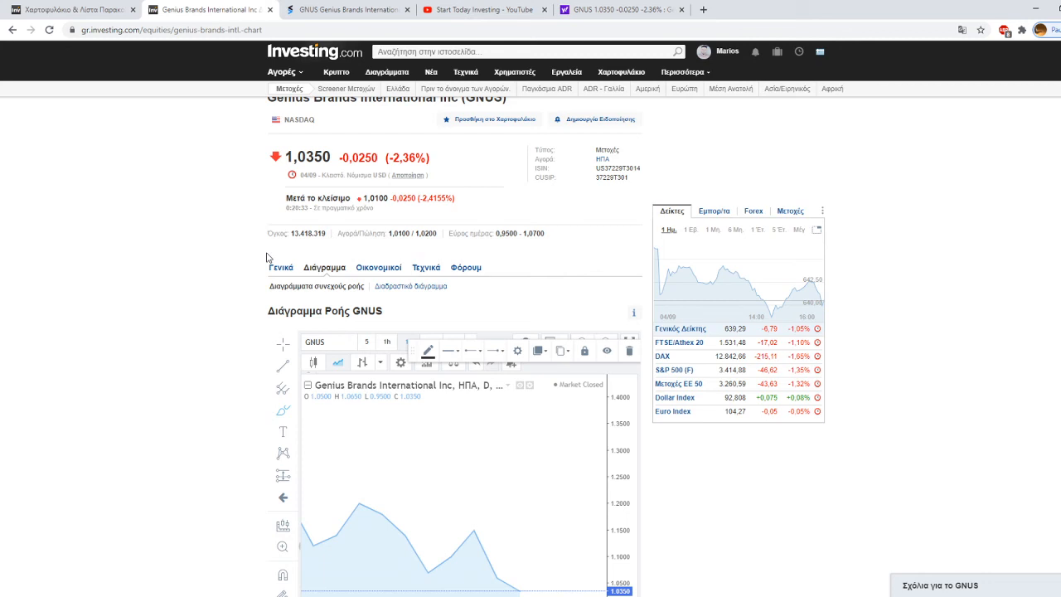
# Step: Open the GNUS general overview page from the Investing.com chart page
pyautogui.click(280, 267)
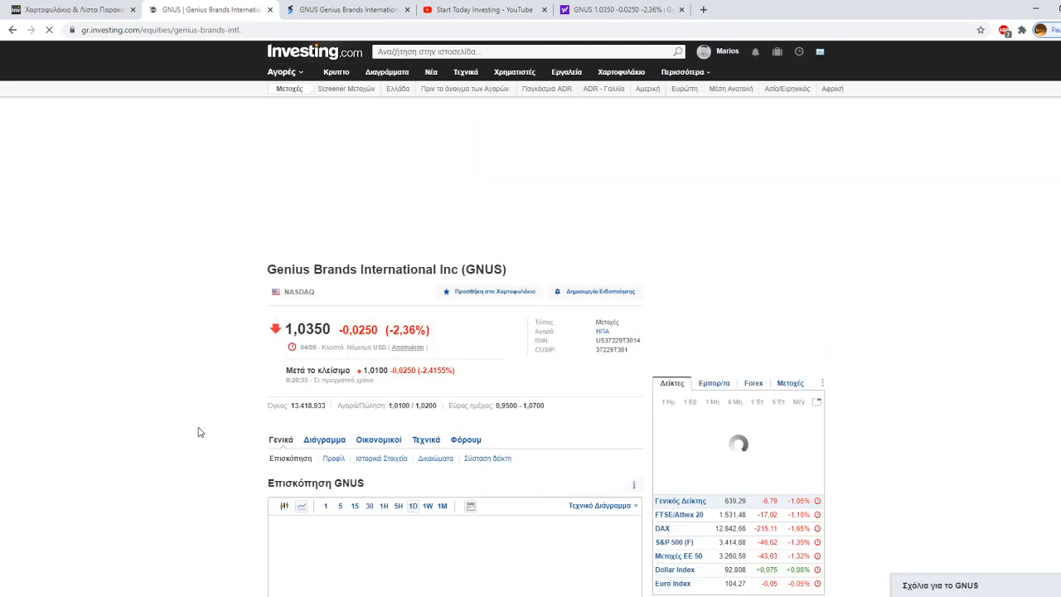
# Step: Scroll down the GNUS overview to the key statistics, including 226.7M market cap and 1.81 beta
pyautogui.scroll(-3)
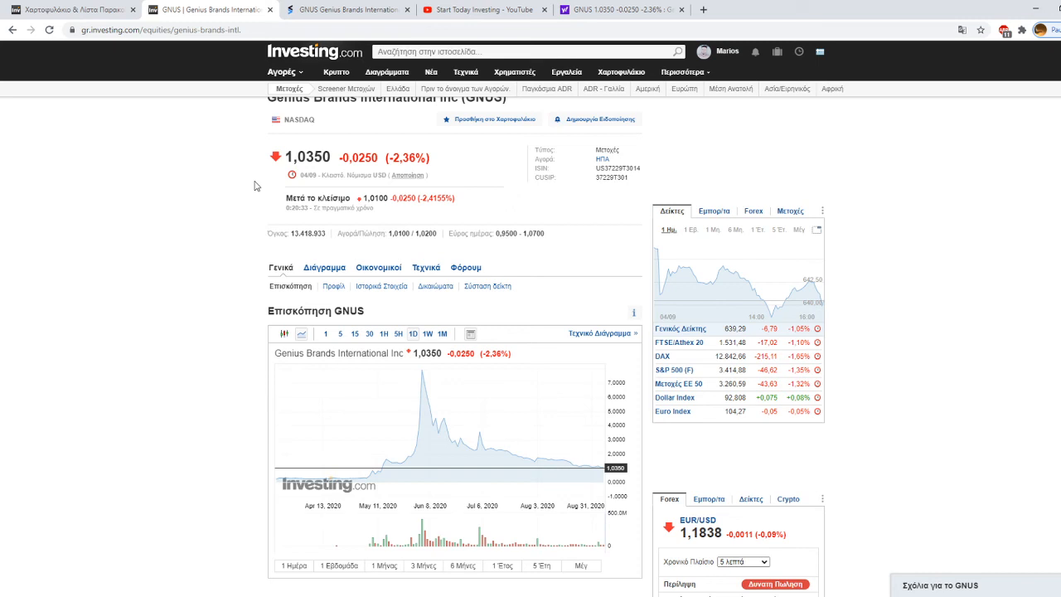
pyautogui.moveTo(383, 536)
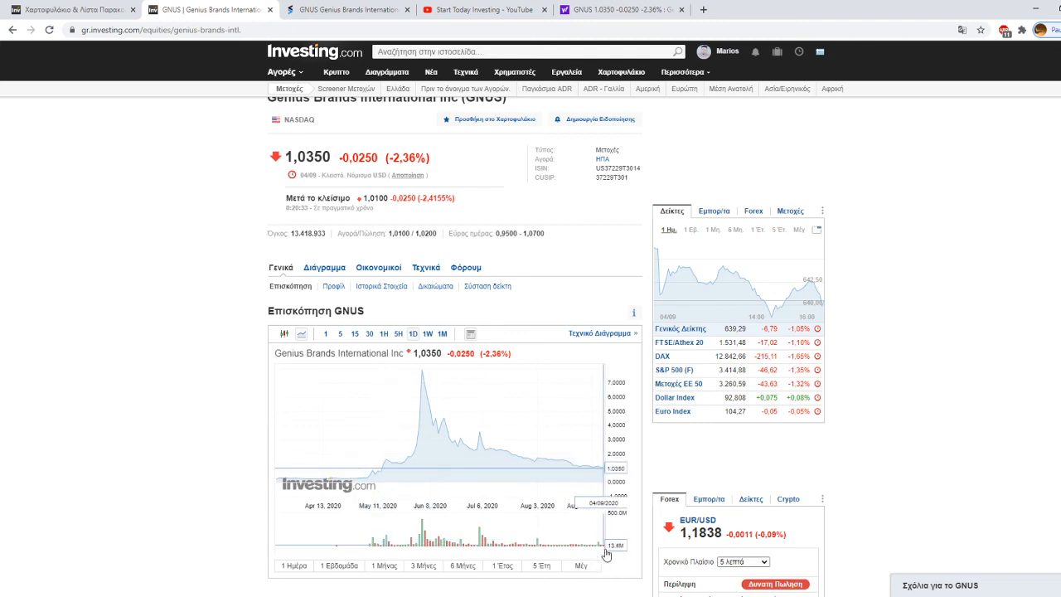
pyautogui.moveTo(384, 218)
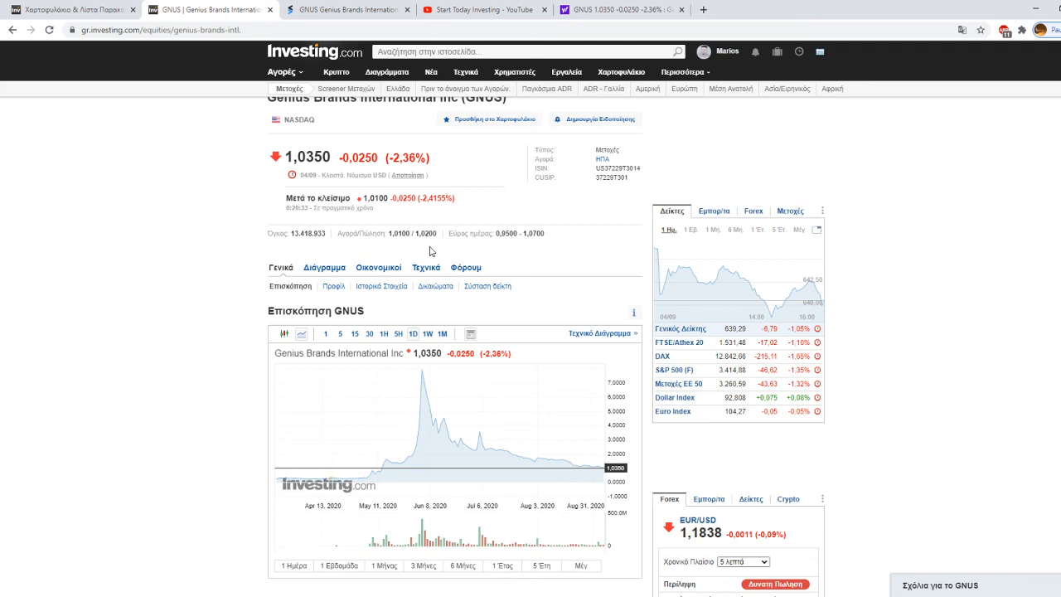
pyautogui.moveTo(255, 488)
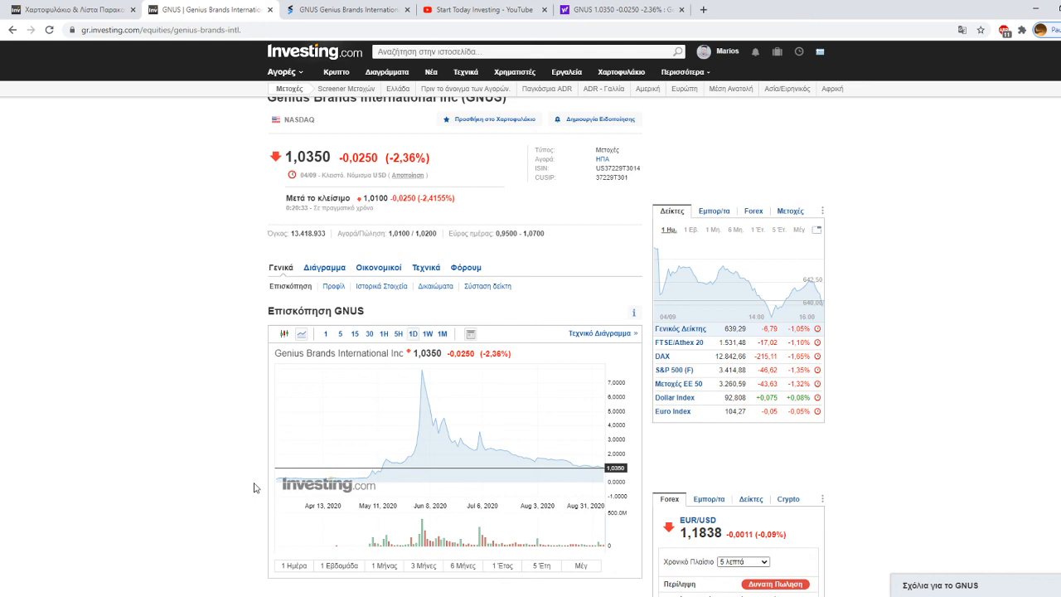
pyautogui.scroll(-3)
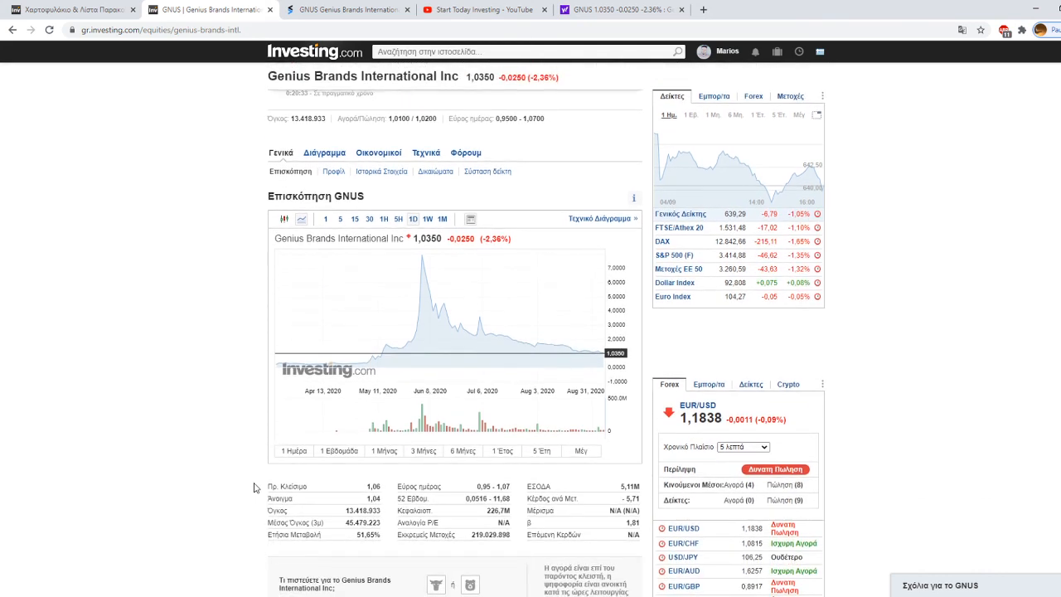